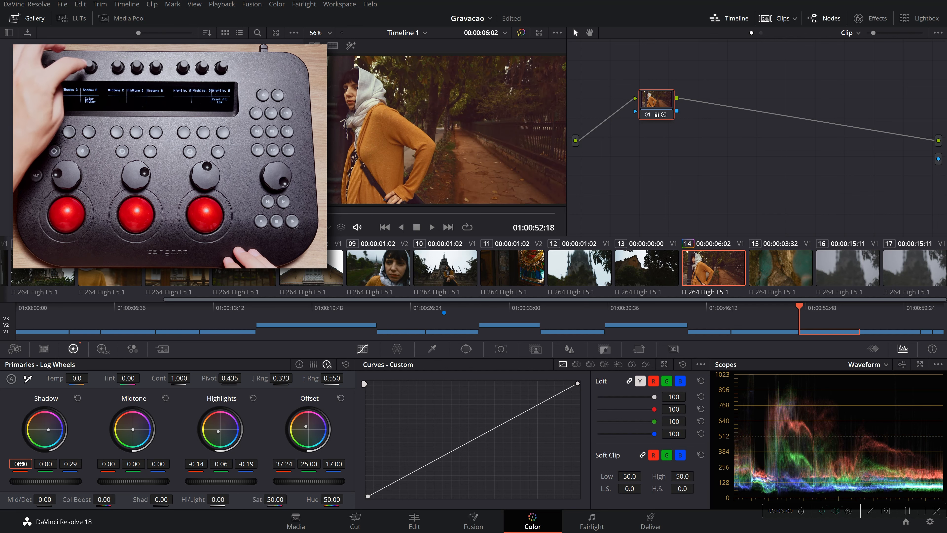
Step: Switch primaries to HDR wheels, then move from the Color page to the Edit timeline
click(103, 349)
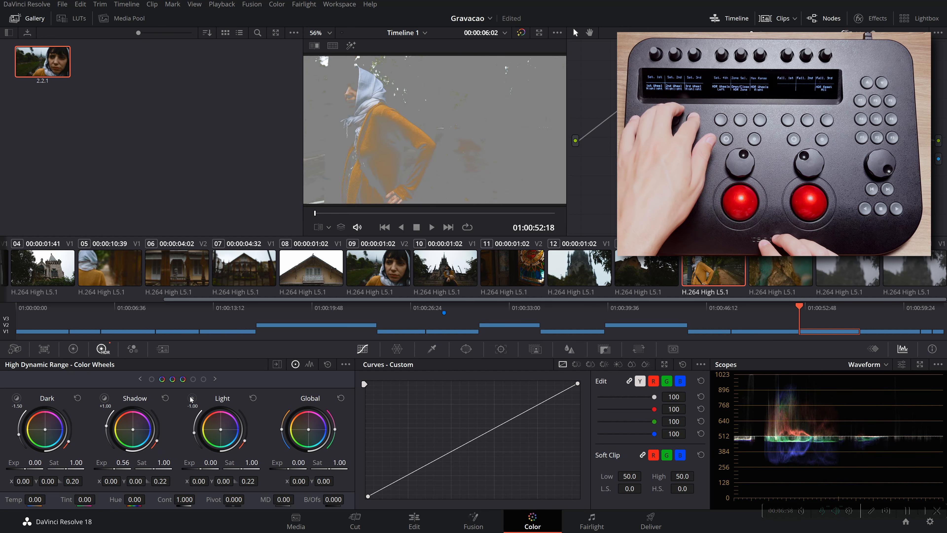
click(414, 521)
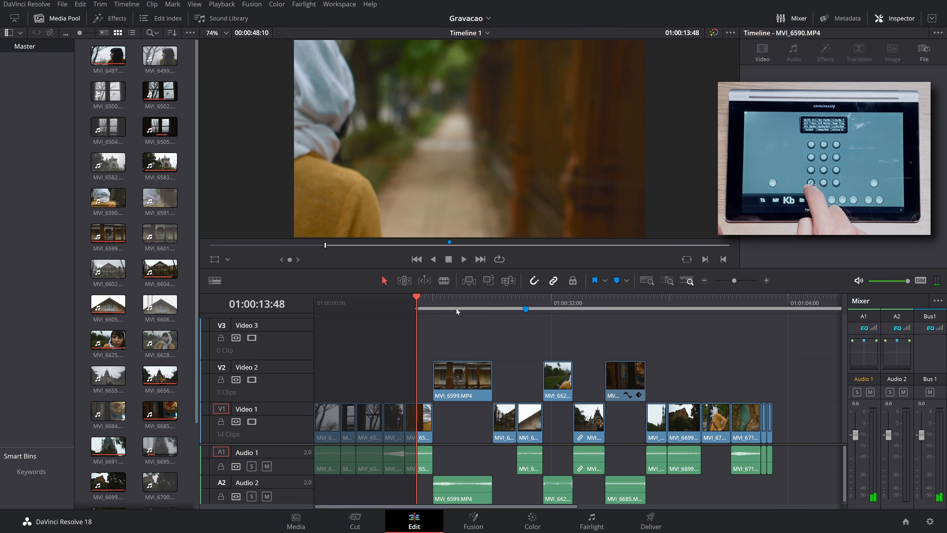
Step: Visit the Color page and return to the Edit page to view the clip's metadata
click(463, 259)
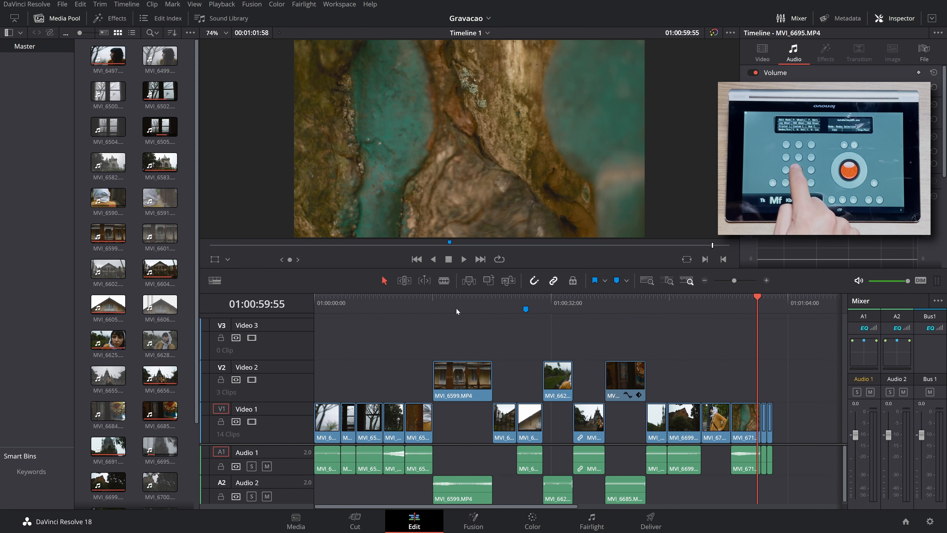
click(532, 521)
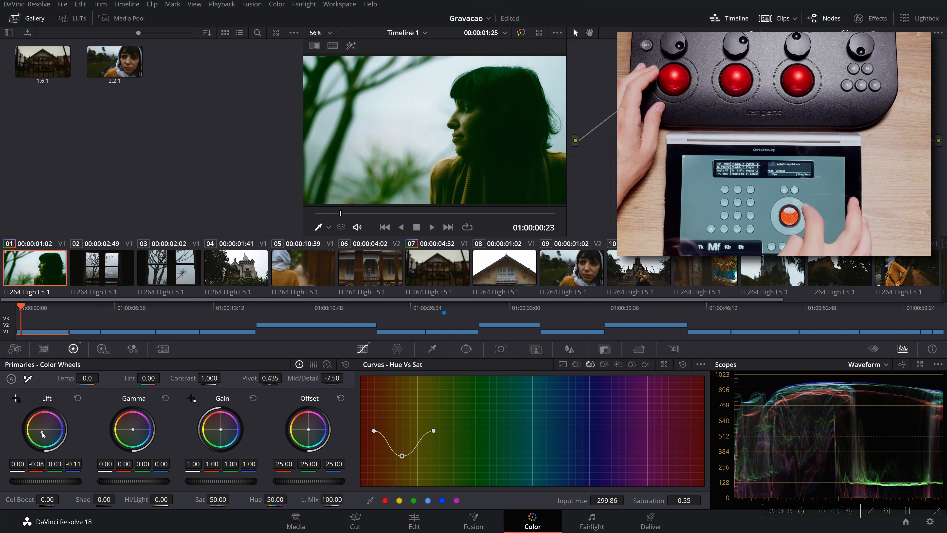
click(414, 521)
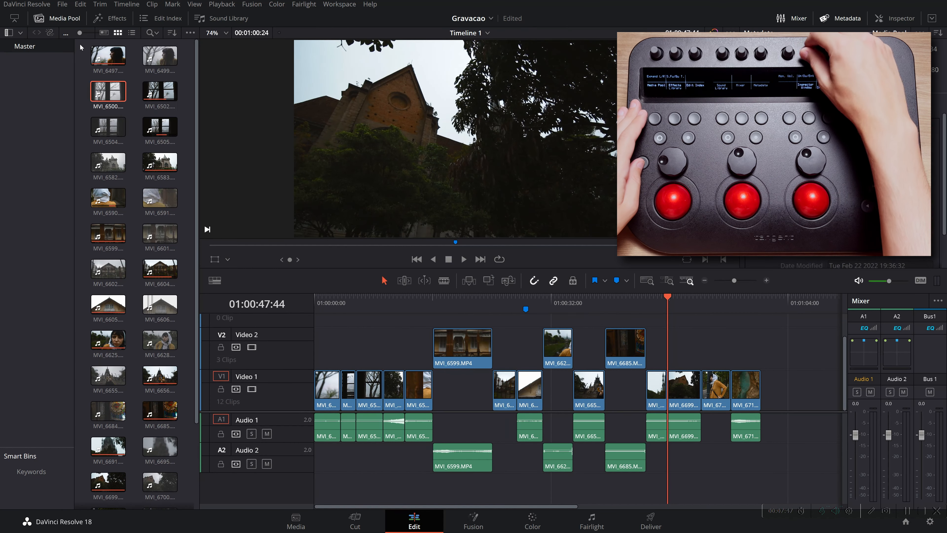
Step: Select clip MVI_6590.MP4 to show its video transform and cropping settings
click(108, 412)
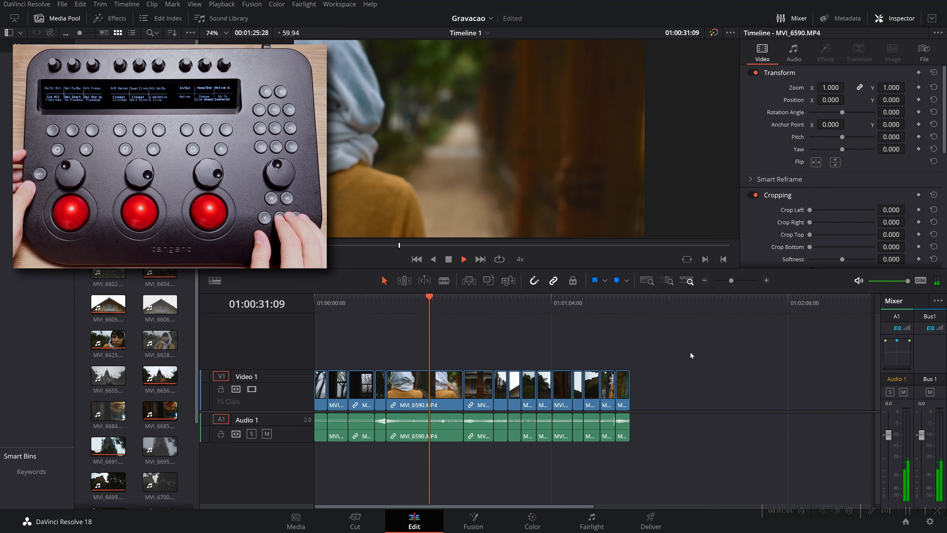
Step: Add a timeline marker at 01:00:29:18 on MVI_6605 and show its details
click(433, 259)
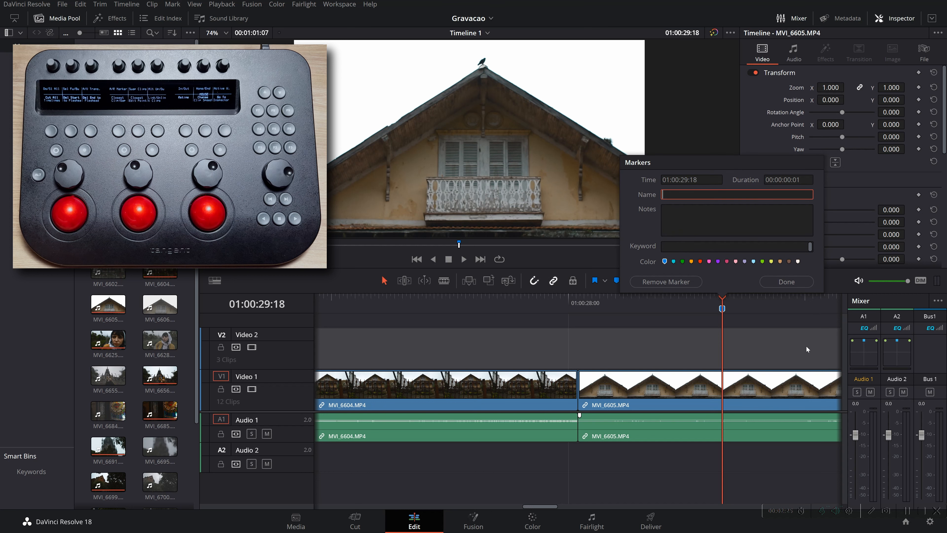
Step: Name the new marker 'Test Marker' and confirm it
text(Test)
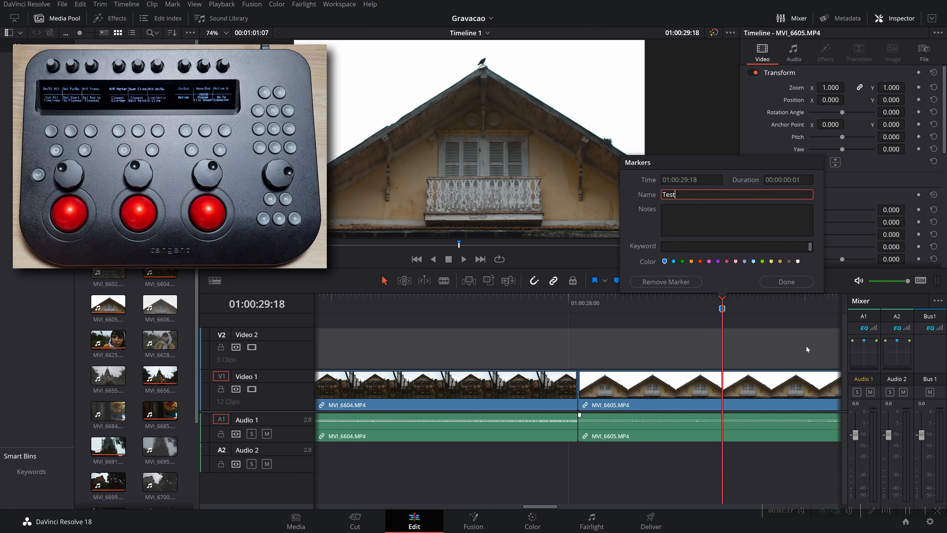
text(Marker)
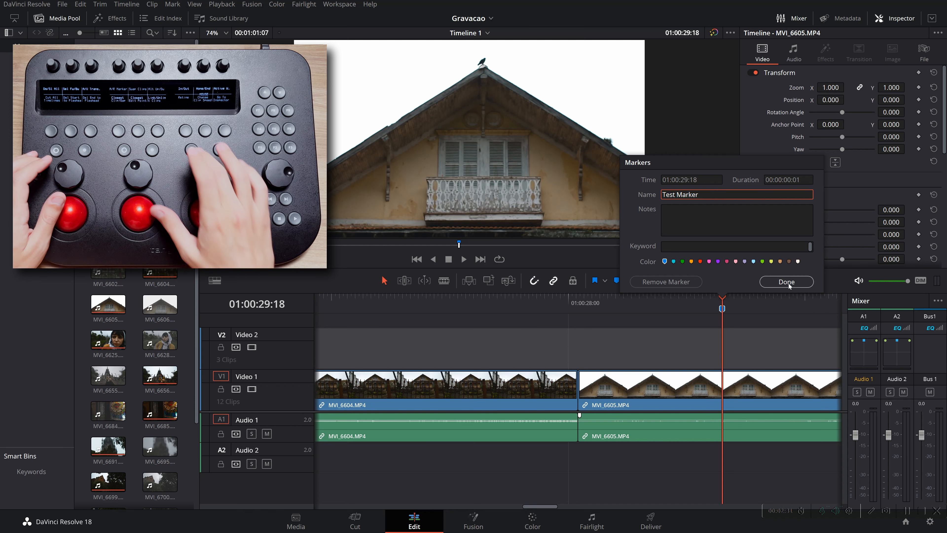
click(786, 281)
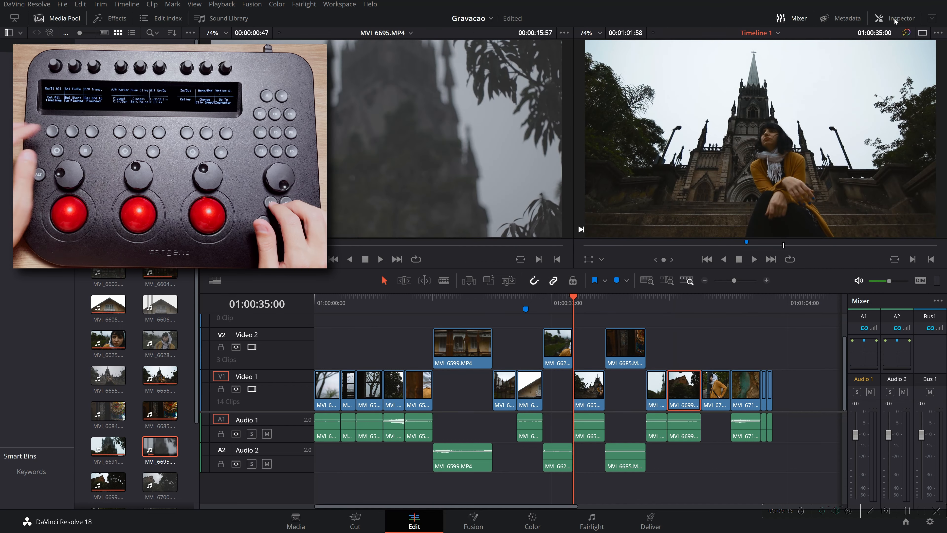
Step: Raise MVI_6656.MP4's volume to 3.00, then show metadata for MVI_6699.MP4
click(900, 18)
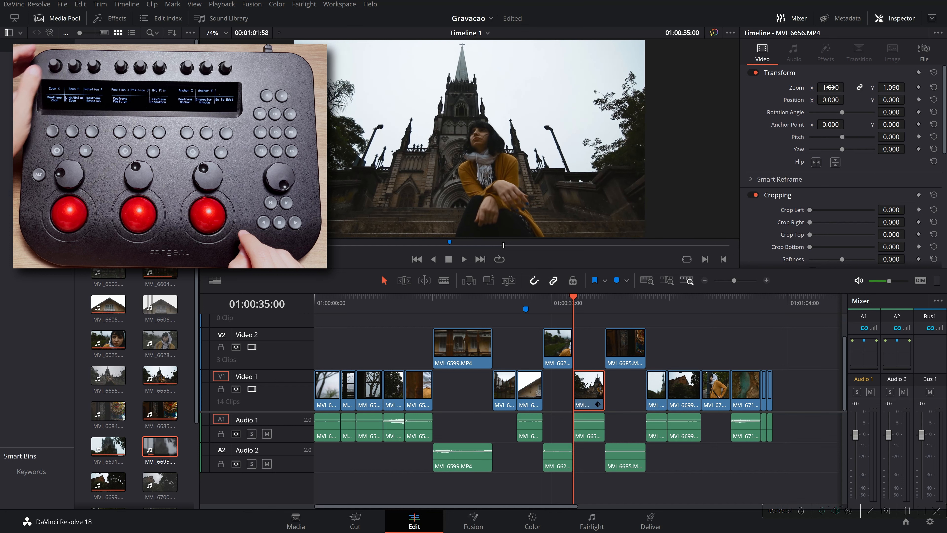
click(859, 89)
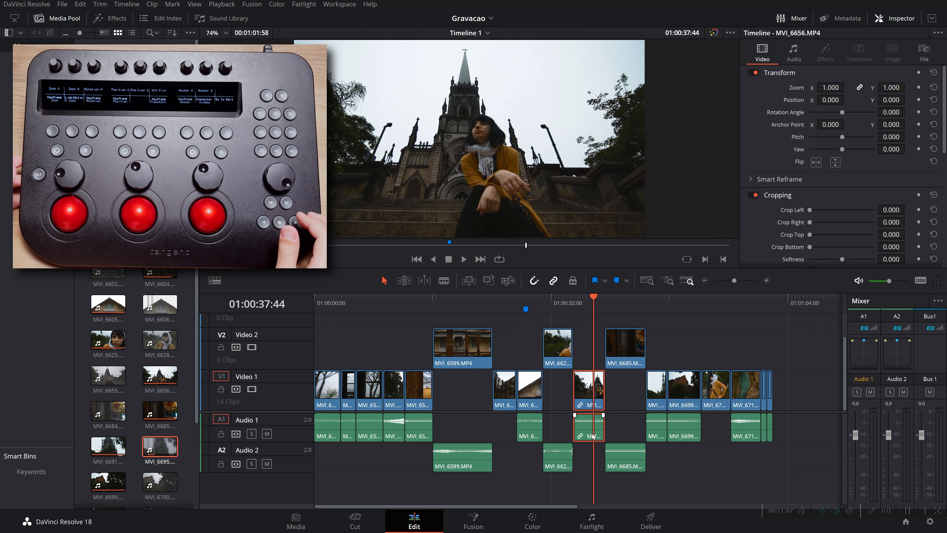
click(793, 53)
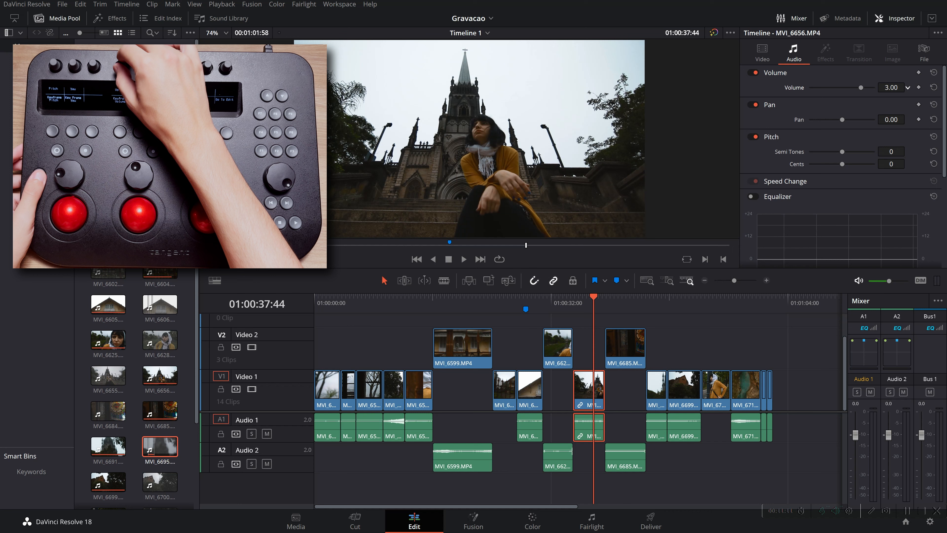
click(110, 18)
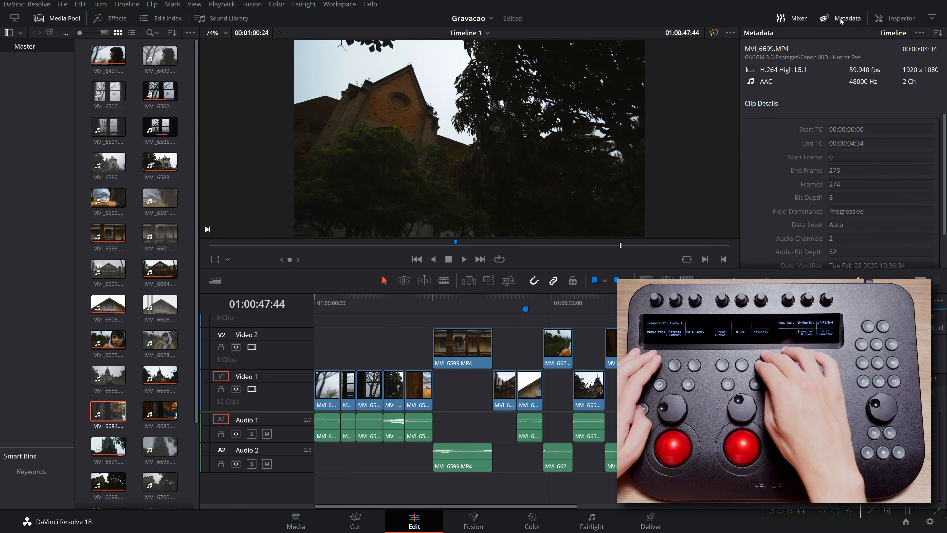
Step: Move to the Color page with the media pool hidden, grading gamma 0.06 (blue 0.13) and gain 1.25
click(64, 19)
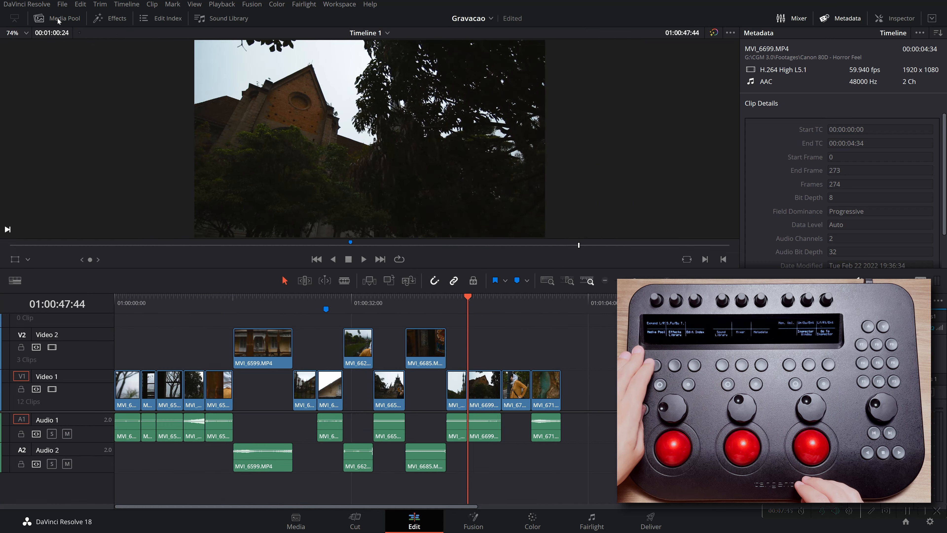
click(532, 521)
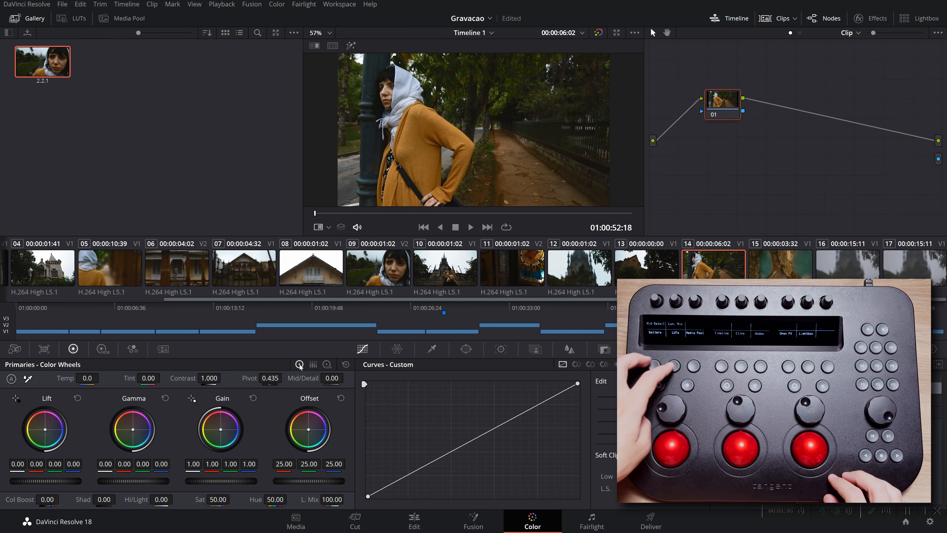
click(129, 18)
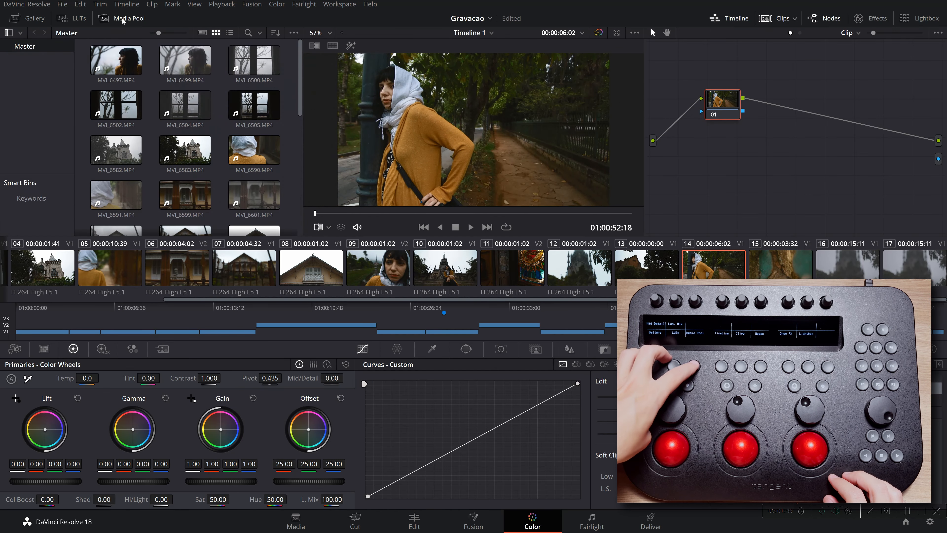
click(129, 18)
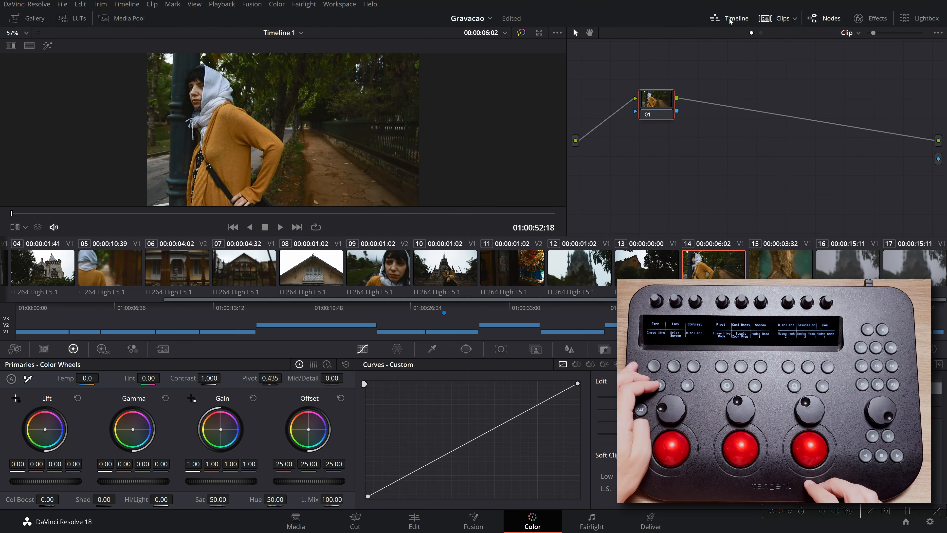
click(35, 18)
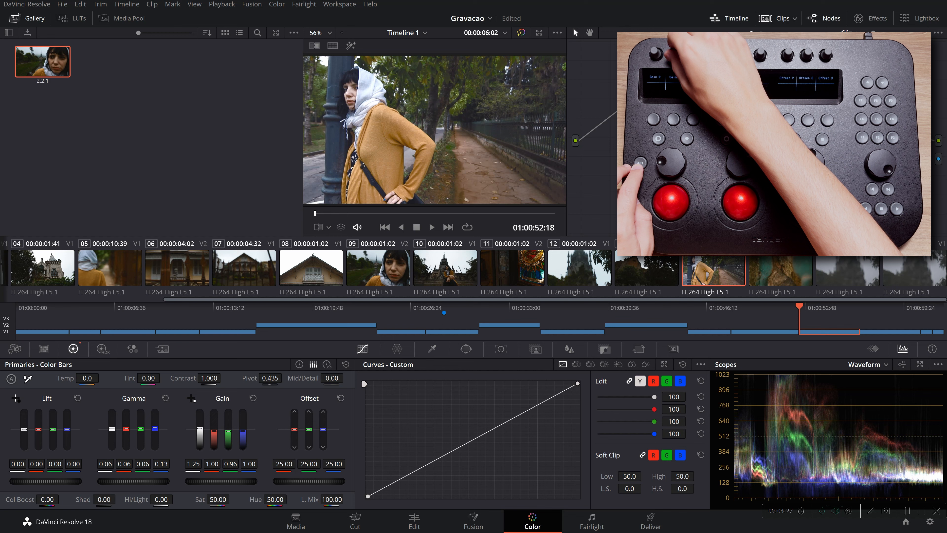
Step: Review the HDR zones, then switch clip 14's primaries to the neutral log wheels
click(102, 349)
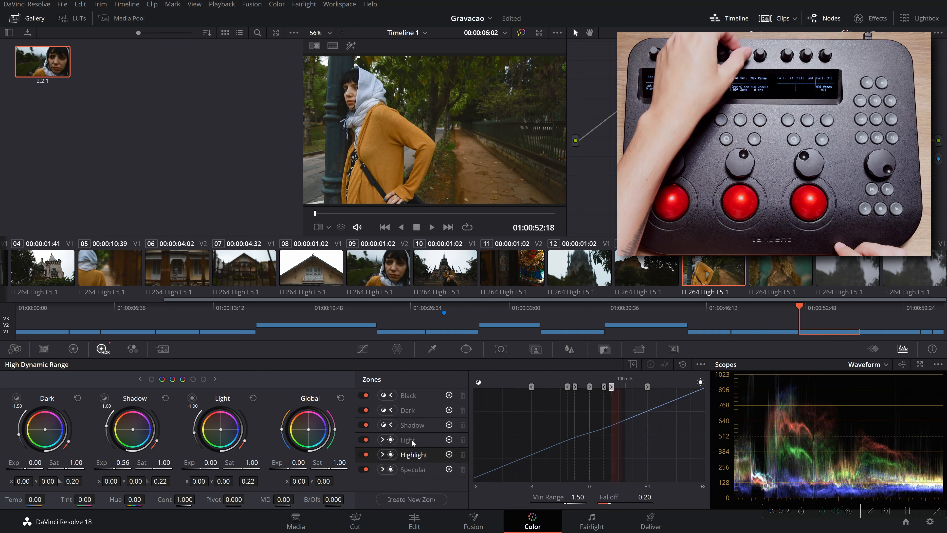
click(412, 425)
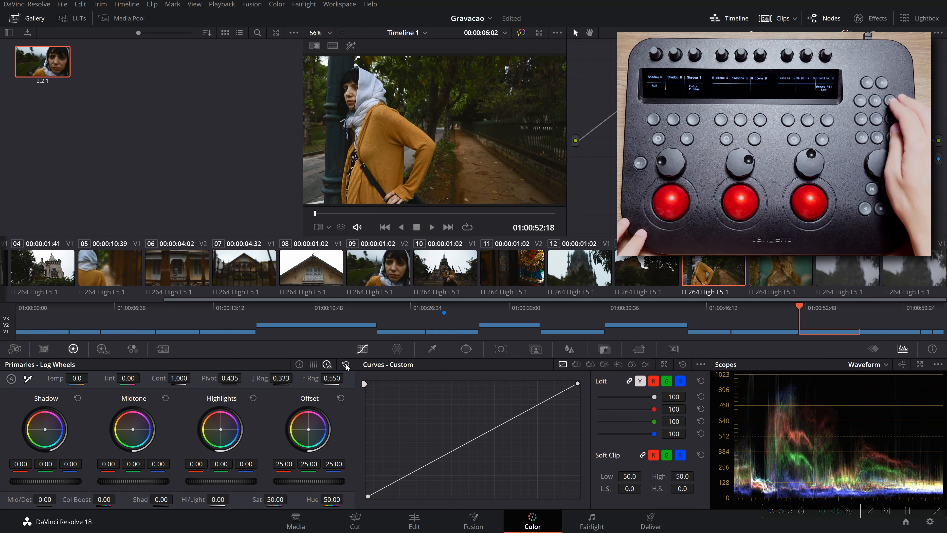
Step: Set HDR Light zone exposure to 1.06, then show clip 11's primary bars
click(103, 349)
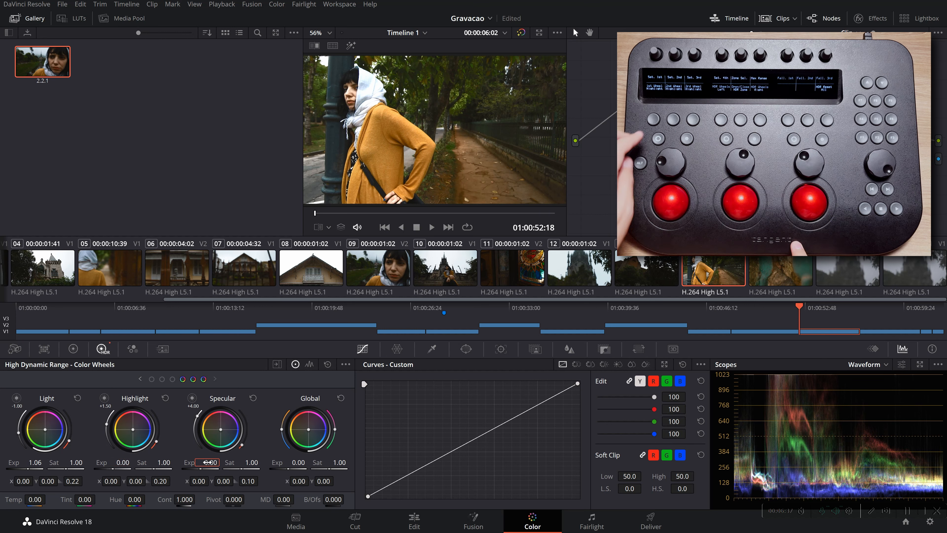
click(73, 349)
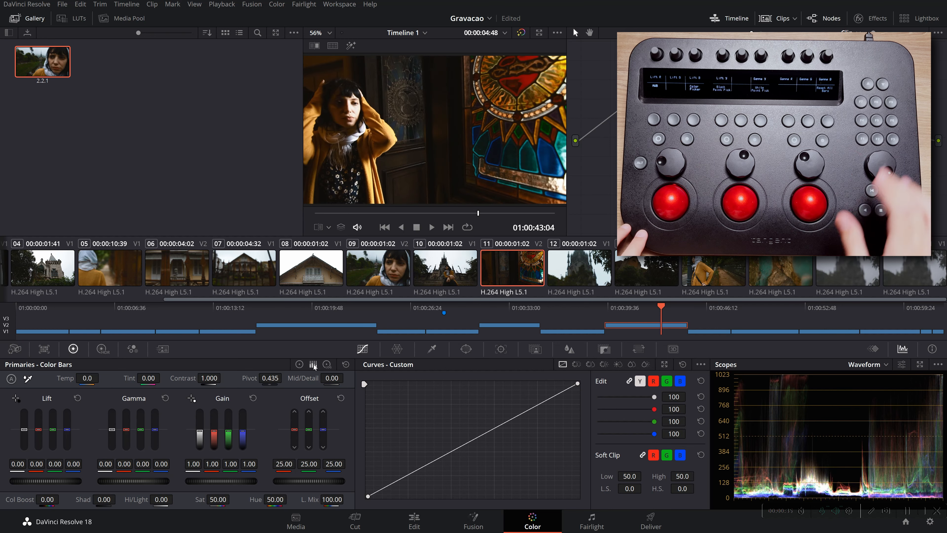
Step: Raise the stained-glass shot's RGB mixer red output to 1.11 and green output to 1.12
click(298, 363)
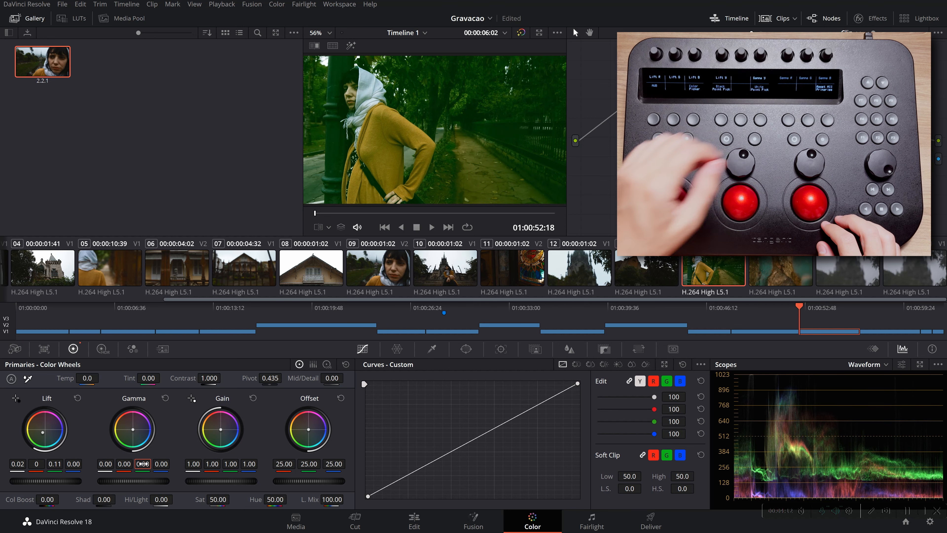
click(131, 349)
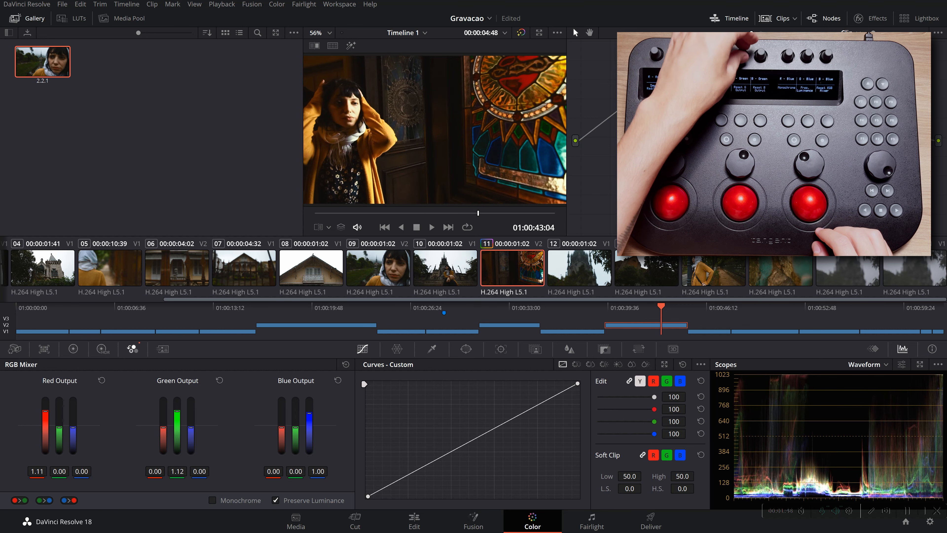
Step: Apply 2-frame temporal NR with Faster motion estimation, luma 8.0 and chroma 56.2, then show the qualifier
click(161, 350)
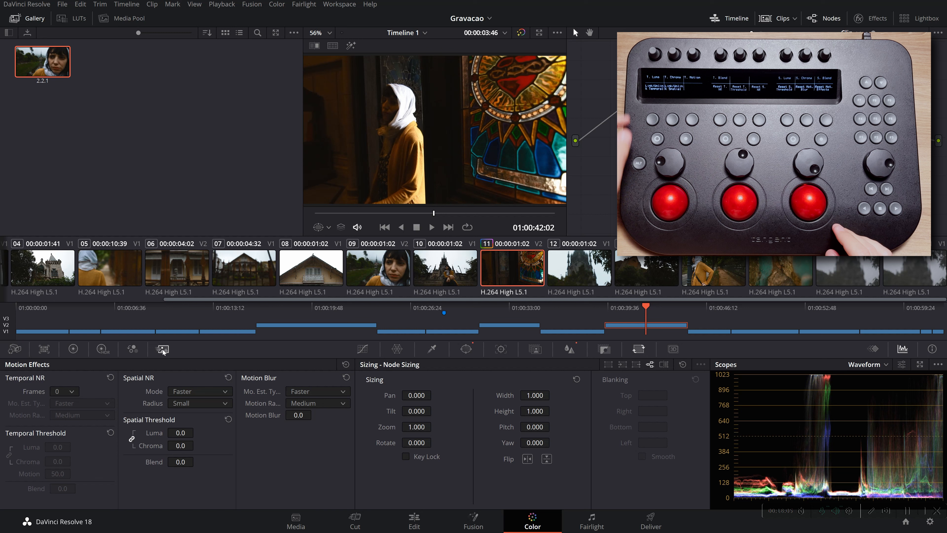
click(60, 391)
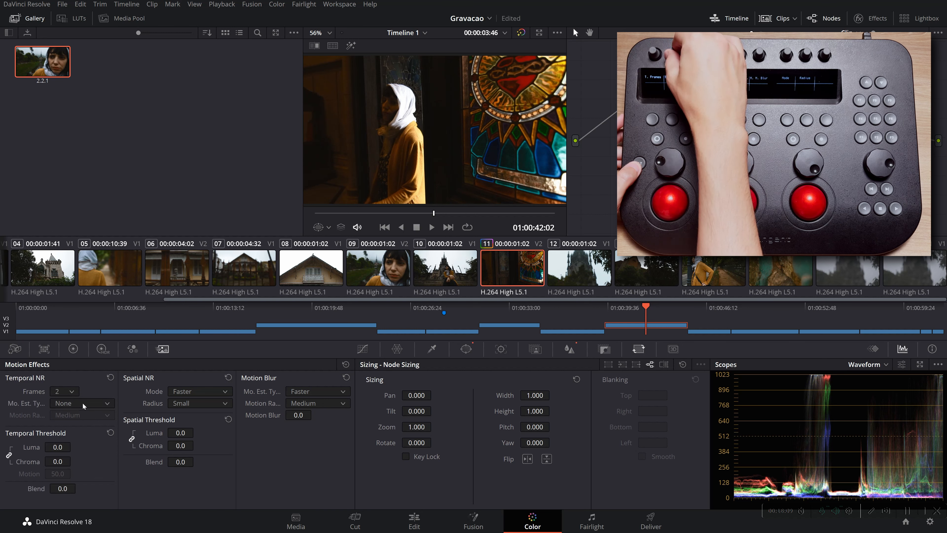
click(81, 403)
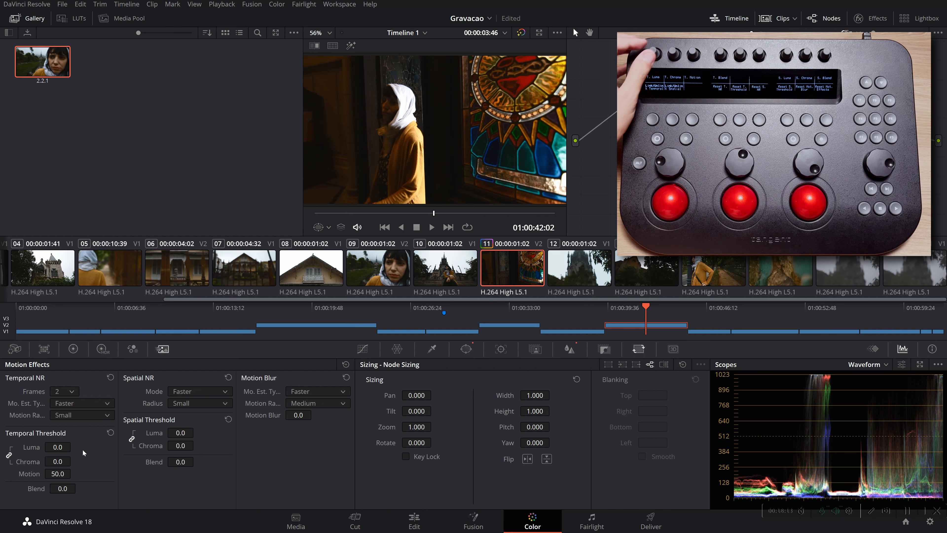
click(57, 447)
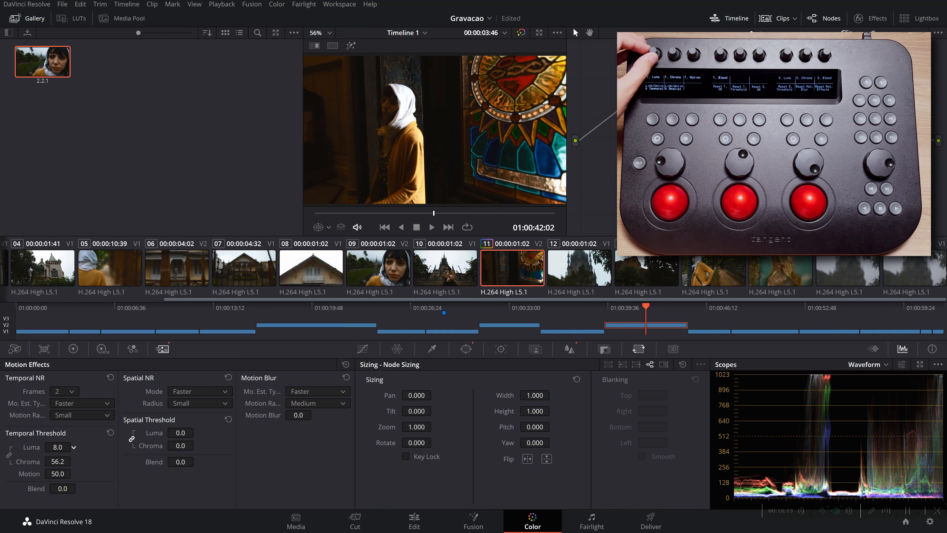
click(103, 349)
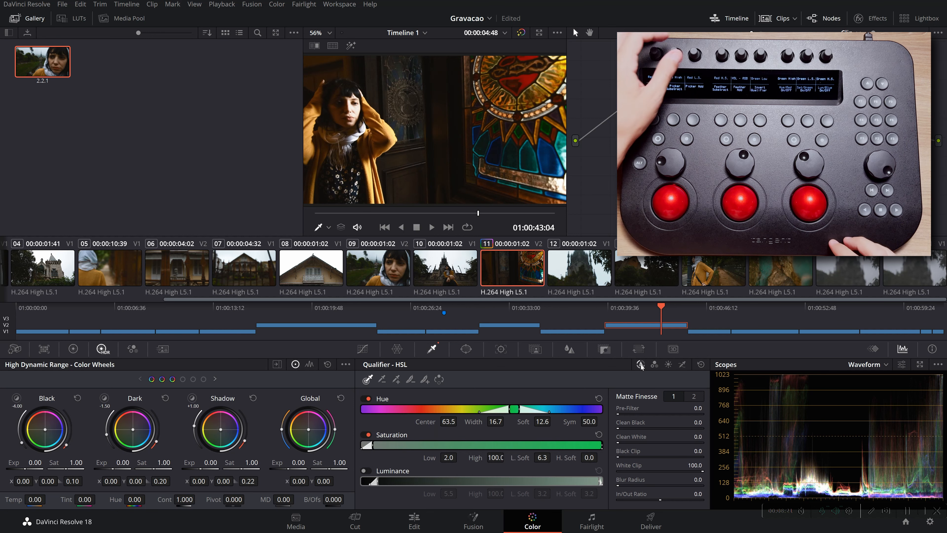
click(654, 365)
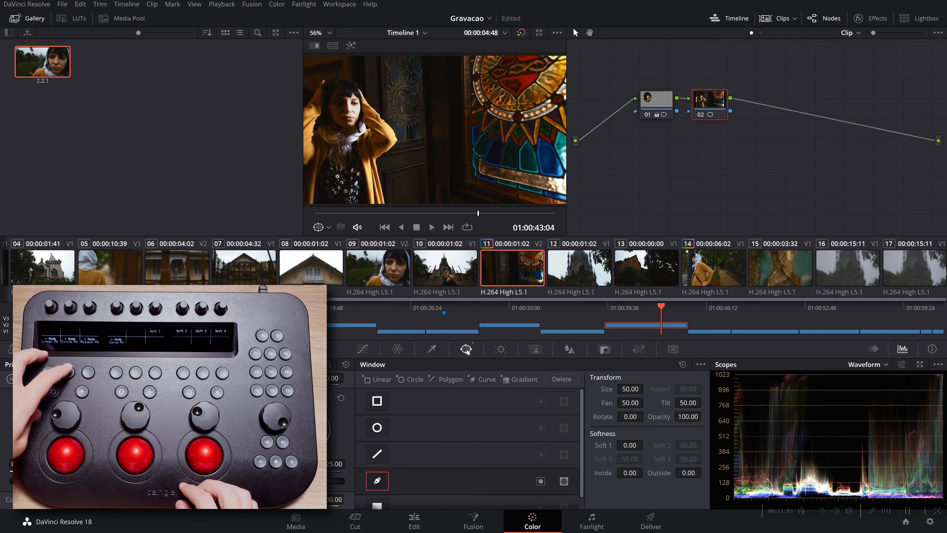
Step: Add circular power windows sized around the woman's head and ready the window tracker
click(377, 428)
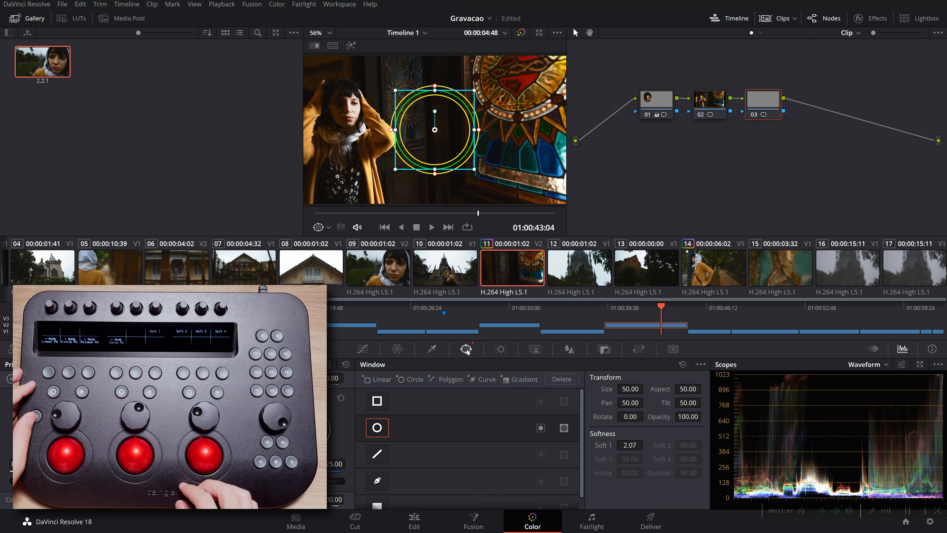
click(377, 402)
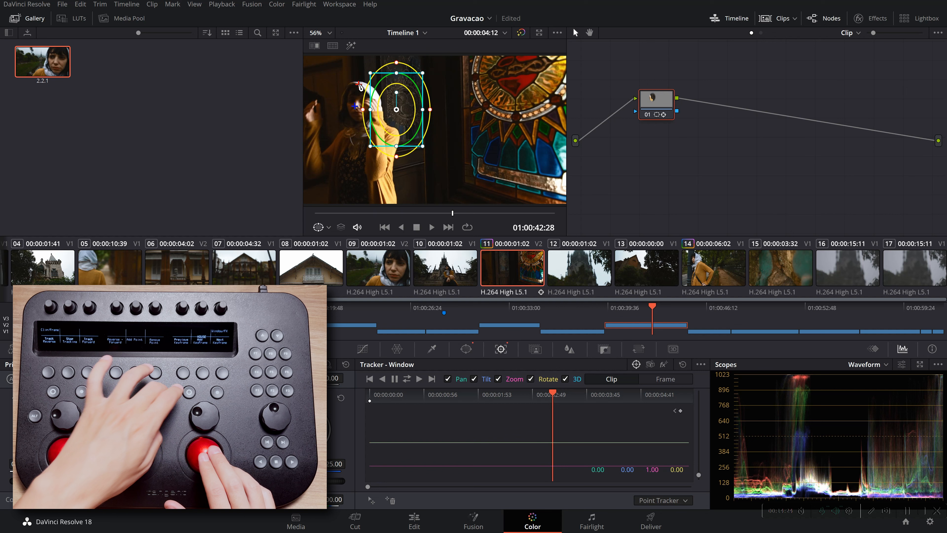
Step: Track the oval window forward through the shot, then select house clip 07
click(420, 379)
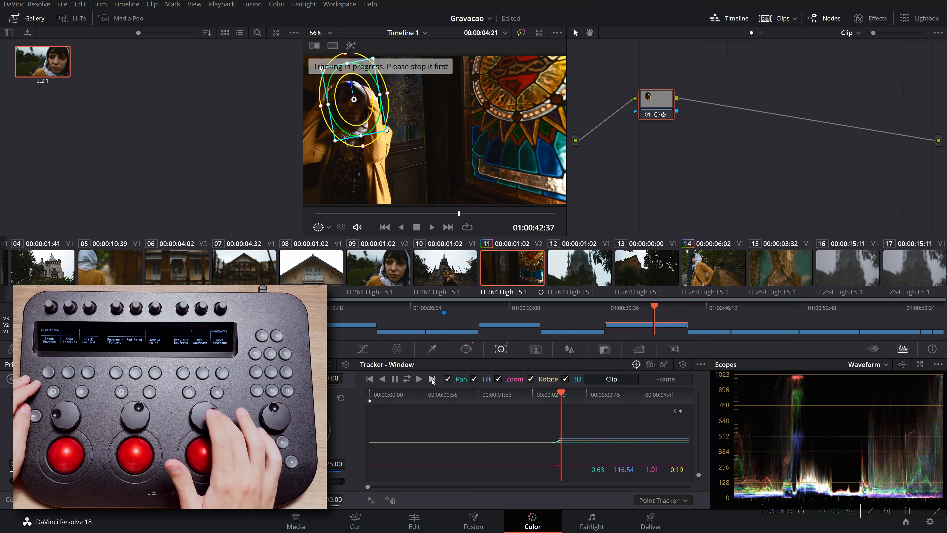
click(382, 379)
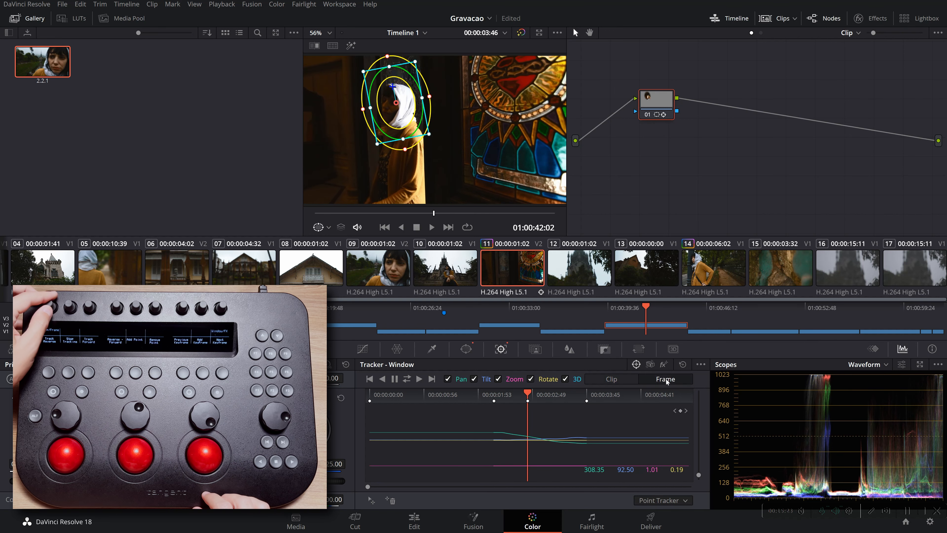
click(611, 379)
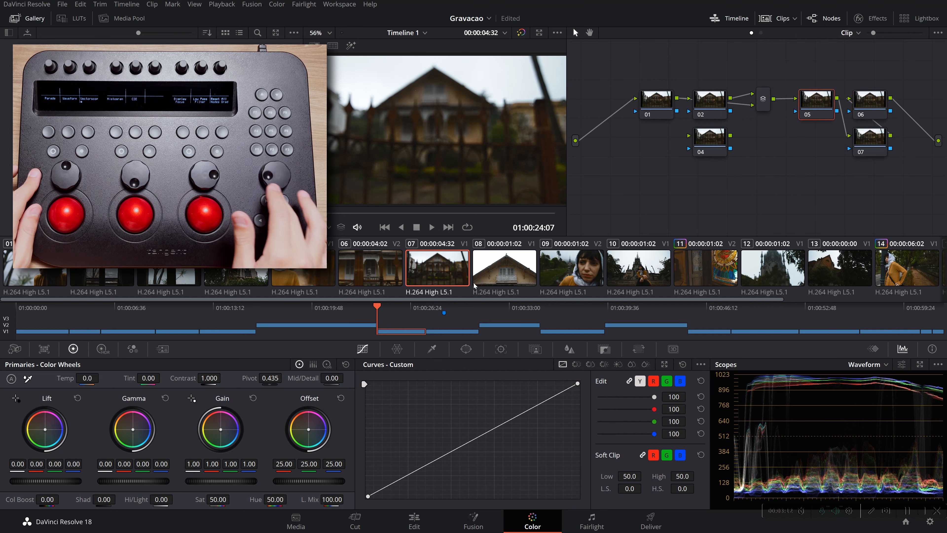
Step: Label node 01 Primaries and node 02 HDR, change the scope type, and select clip 01
click(656, 104)
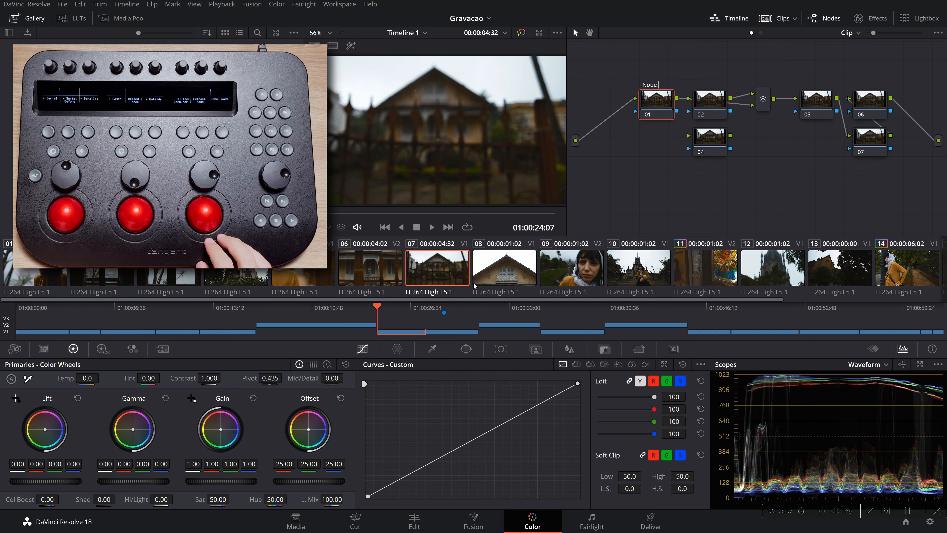
click(102, 349)
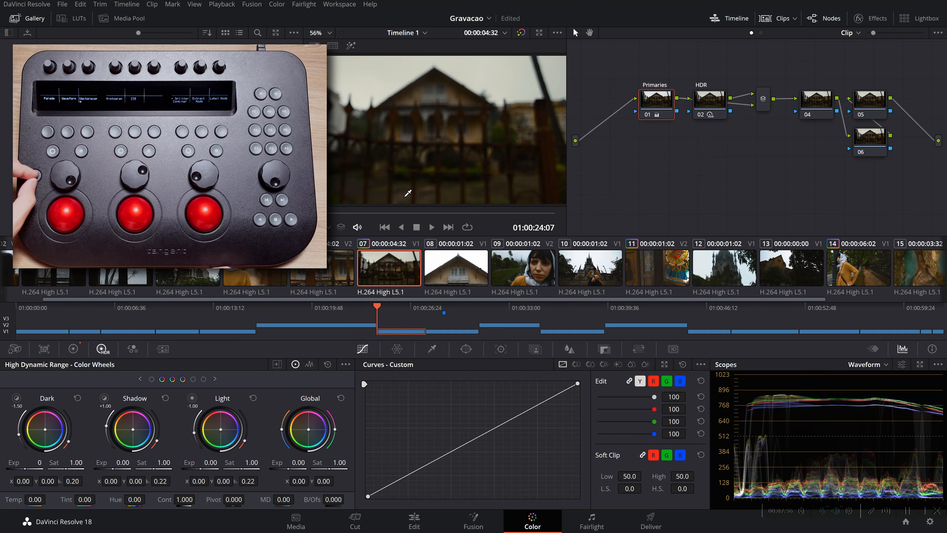
click(869, 364)
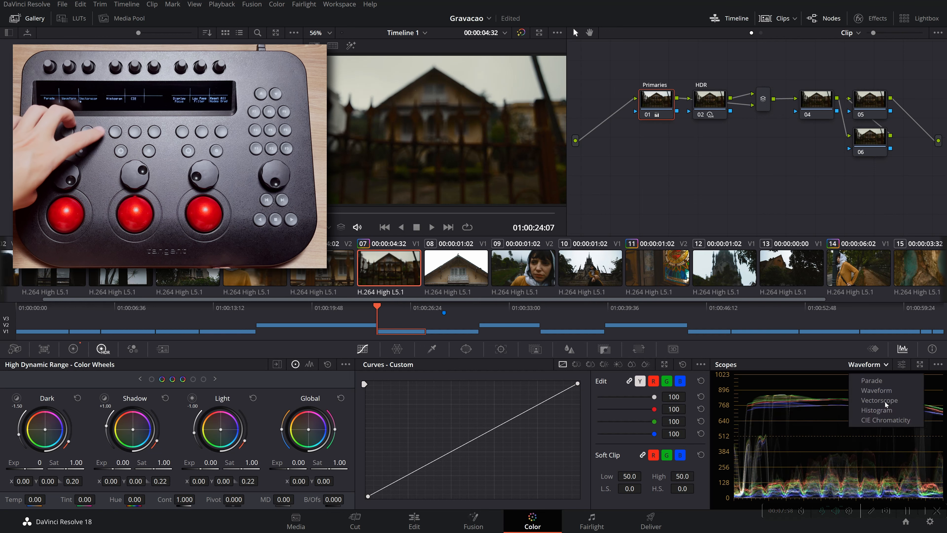
click(884, 410)
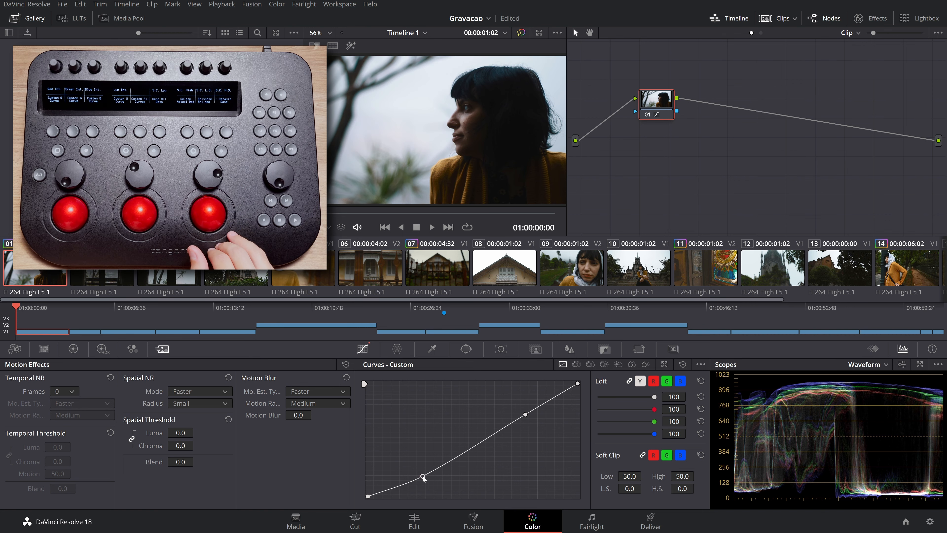
Step: Add points on the Y, G, B and R custom curves, lower intensities, then reset curves to neutral
click(667, 380)
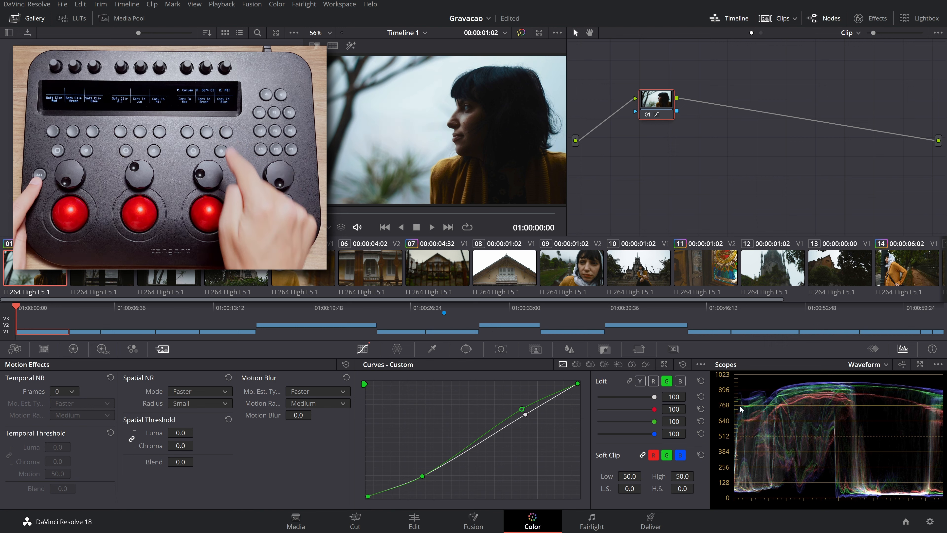
click(680, 381)
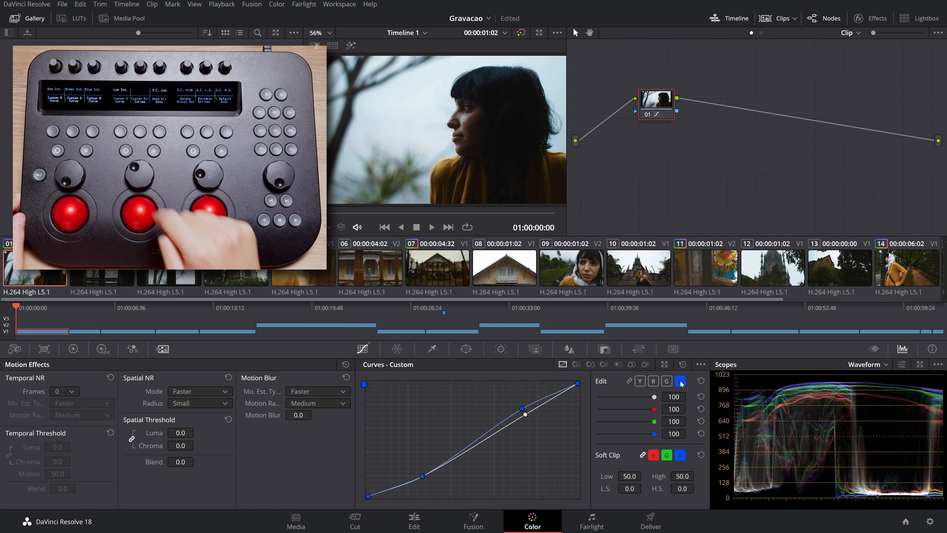
click(654, 382)
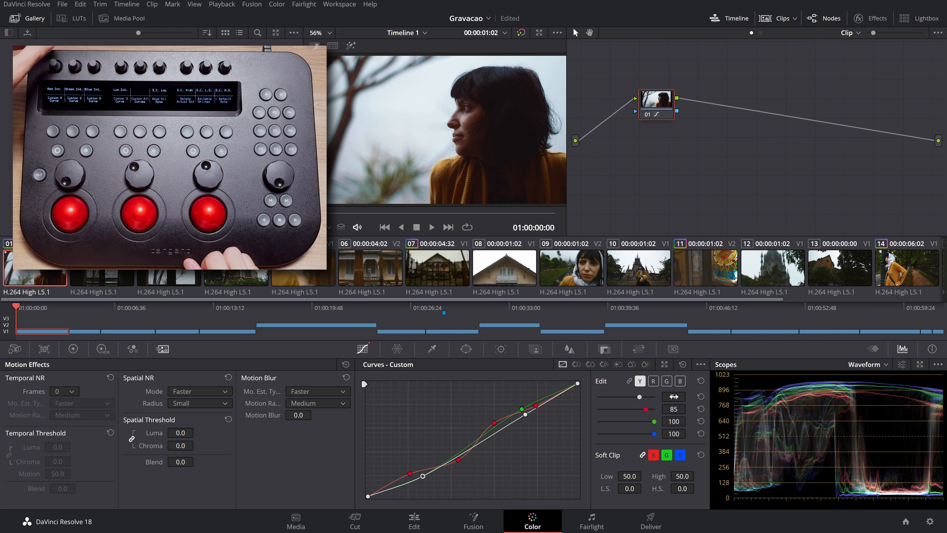
click(680, 380)
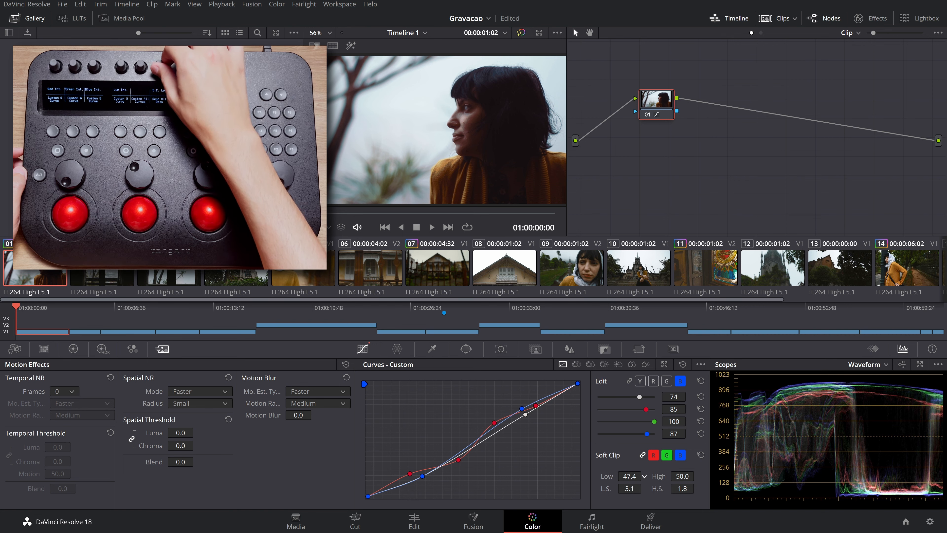
click(667, 381)
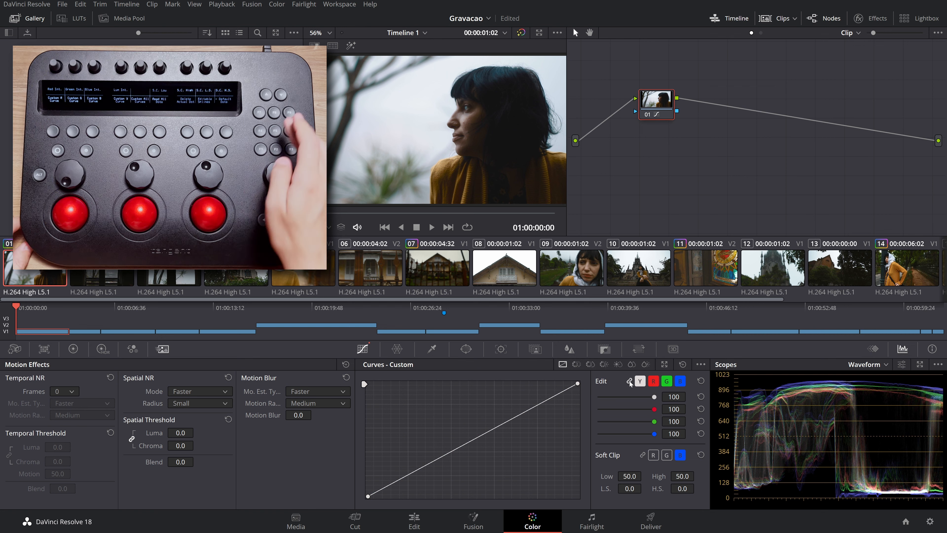
Step: Shift the yellow jacket to green on Hue Vs Hue, check Sat Vs Sat and Lum Vs Sat, then select clip 11
click(576, 365)
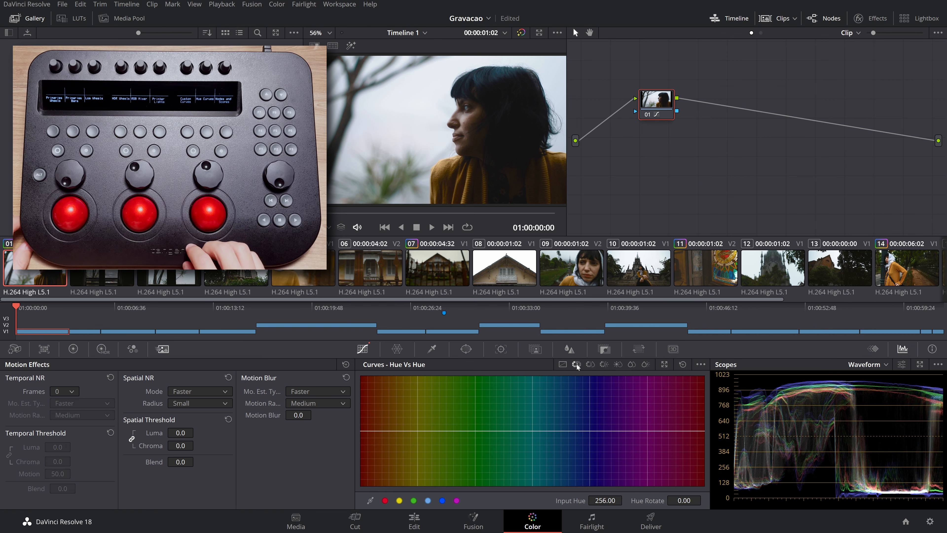
click(428, 500)
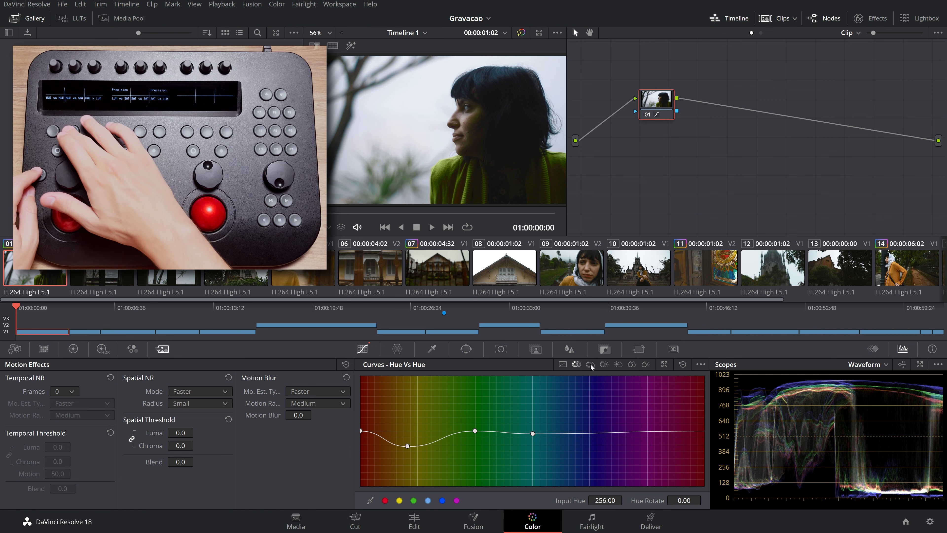
click(632, 364)
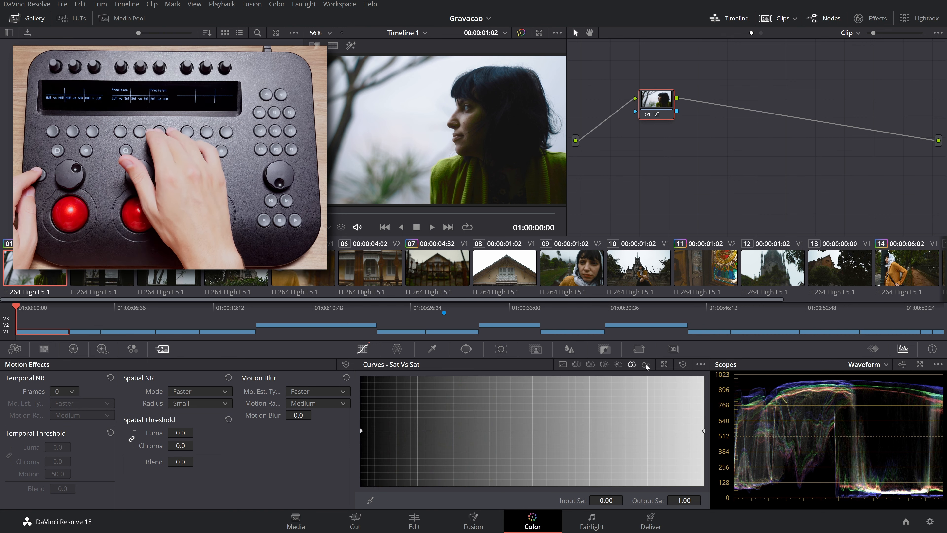
click(618, 365)
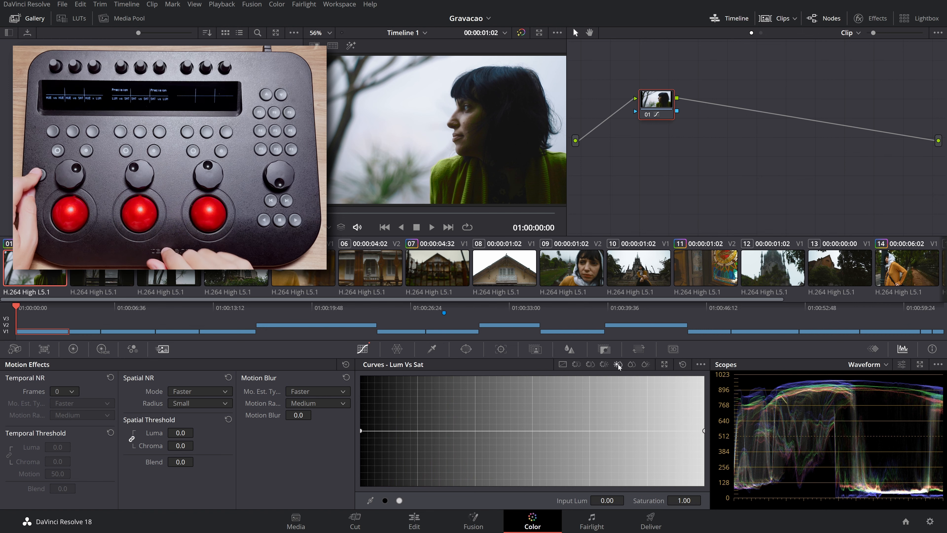
click(446, 431)
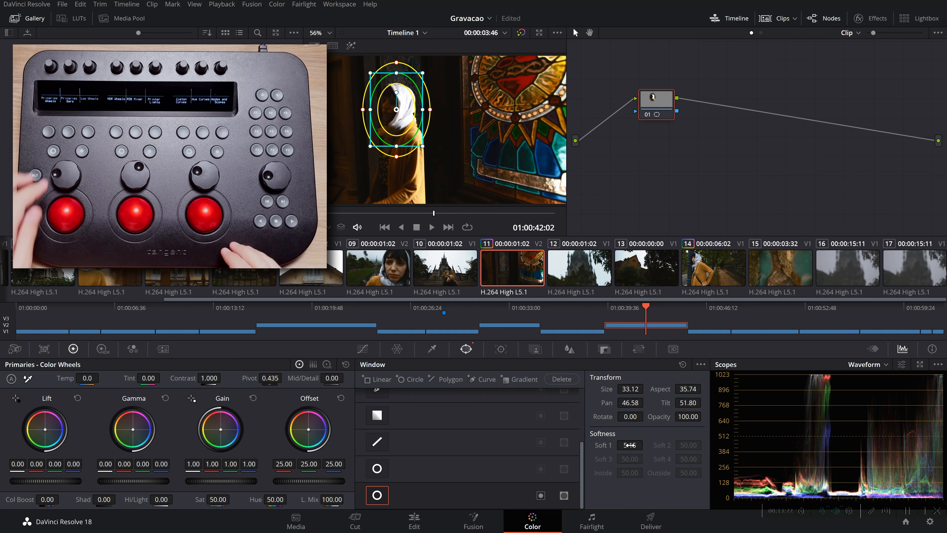
Step: Step through the Tracker, RGB Mixer, Color Warper and Qualifier palettes, then switch to Control Booster
click(501, 349)
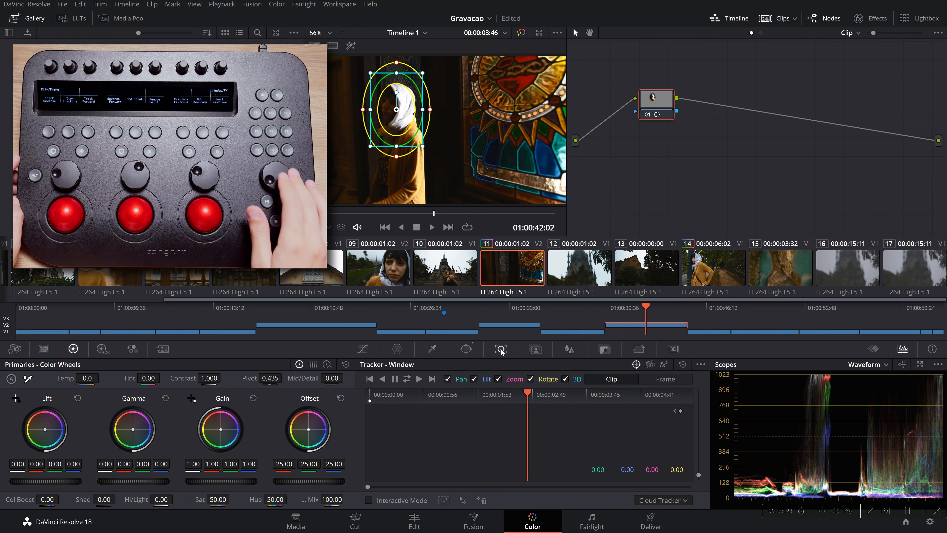
click(132, 349)
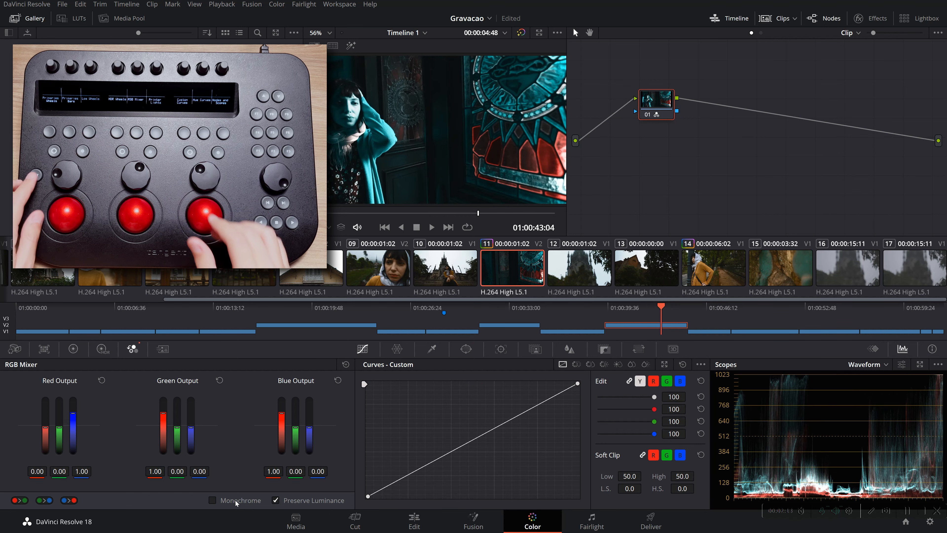
click(396, 349)
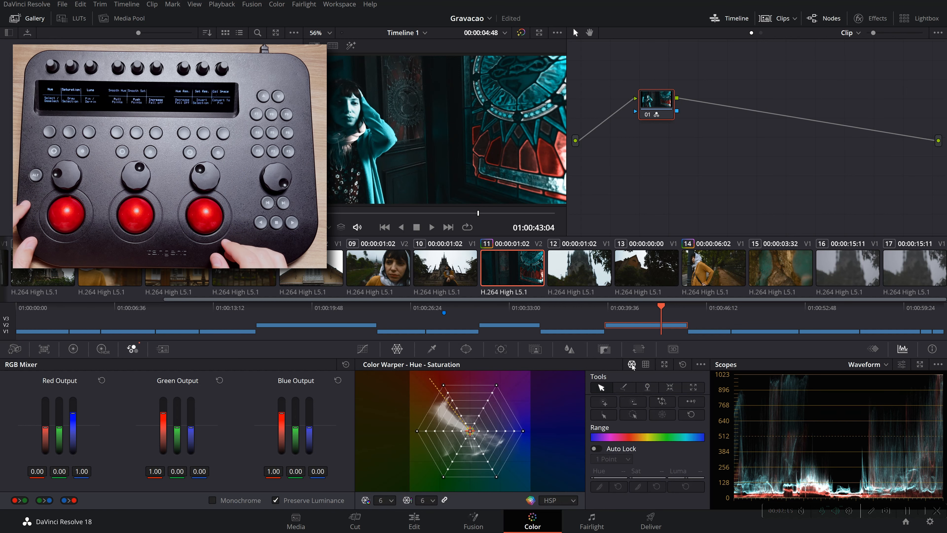
click(103, 349)
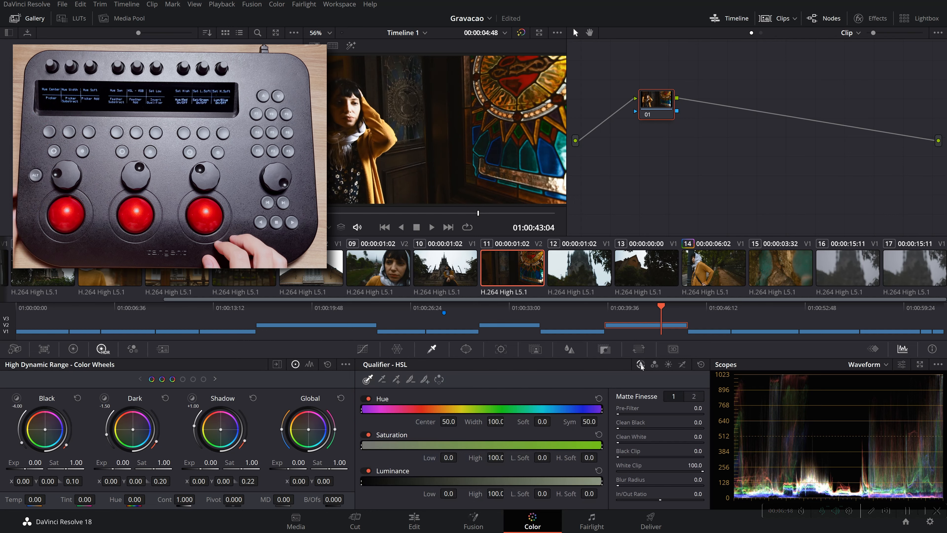
click(73, 349)
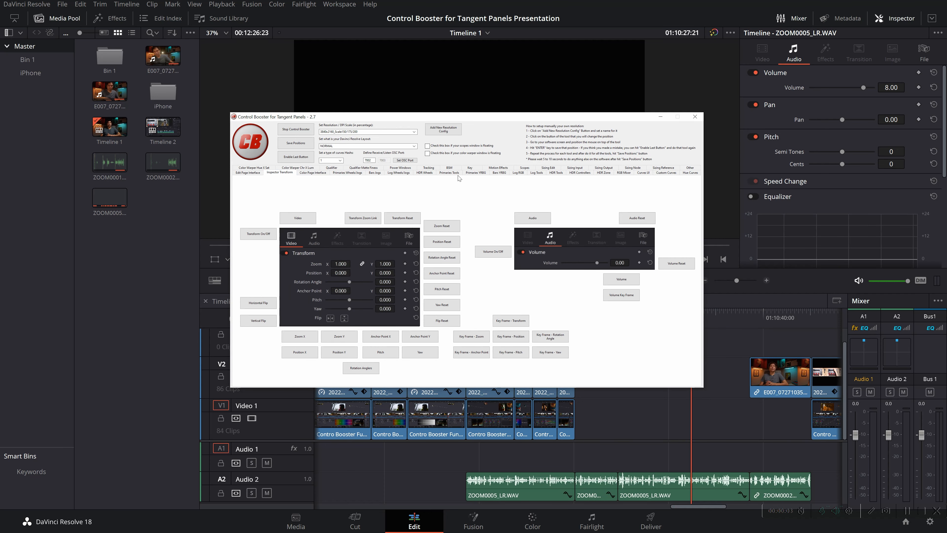
Step: Review the Scopes and Qualifier Matte Finesse button layouts, then return to Resolve's Color page
click(576, 168)
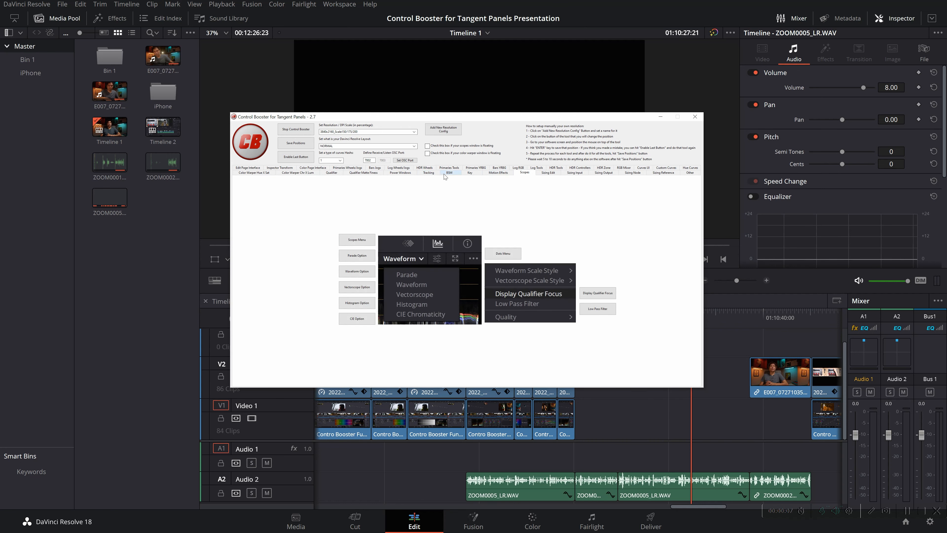
click(375, 168)
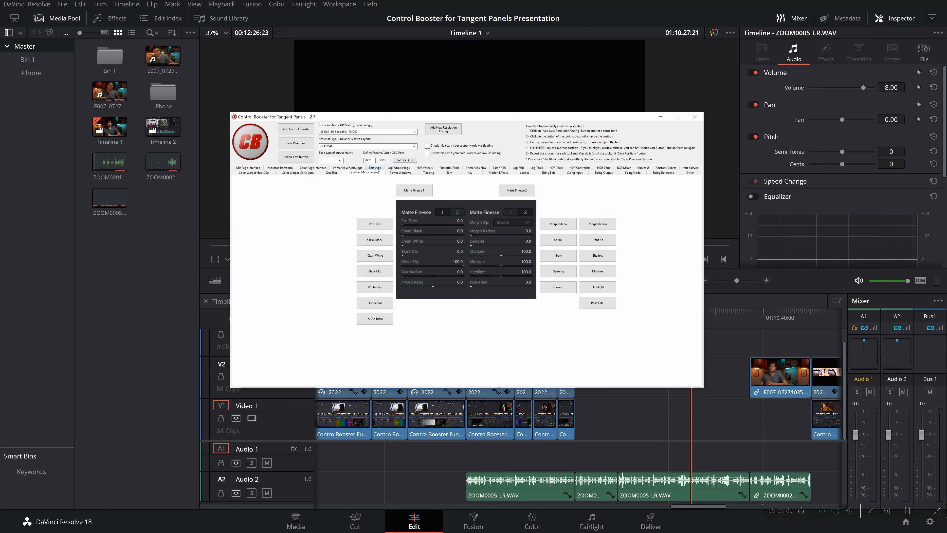
click(532, 520)
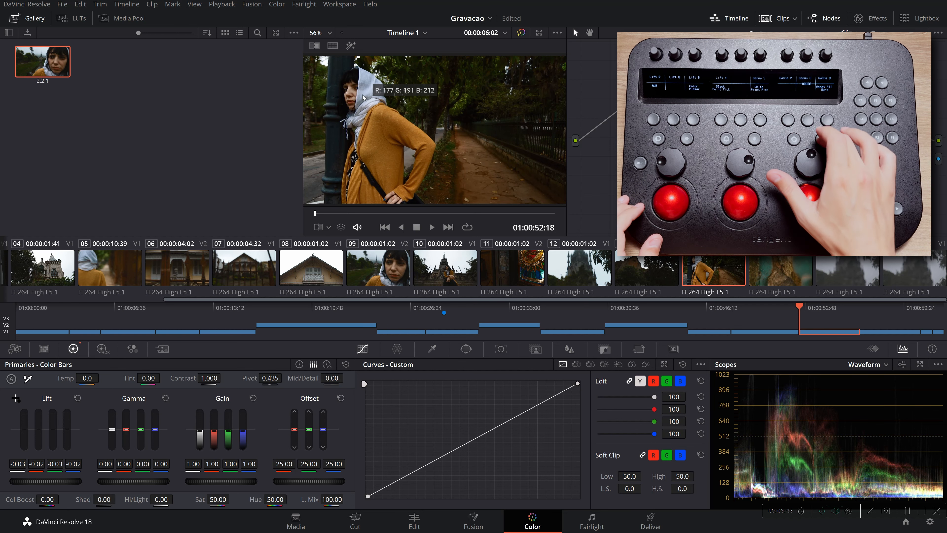
Step: Select clip 07, label its node 01 Primaries, and show node 02's HDR wheels
click(102, 348)
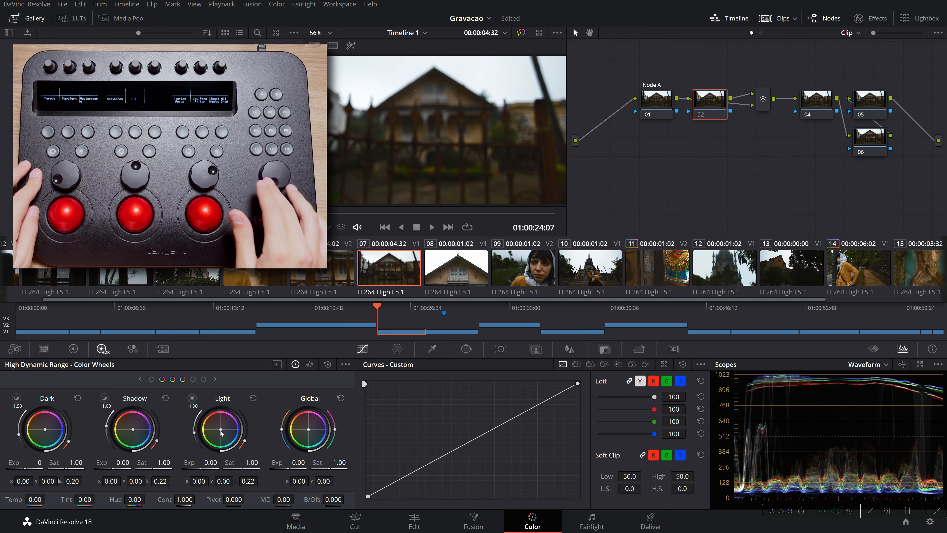
click(656, 101)
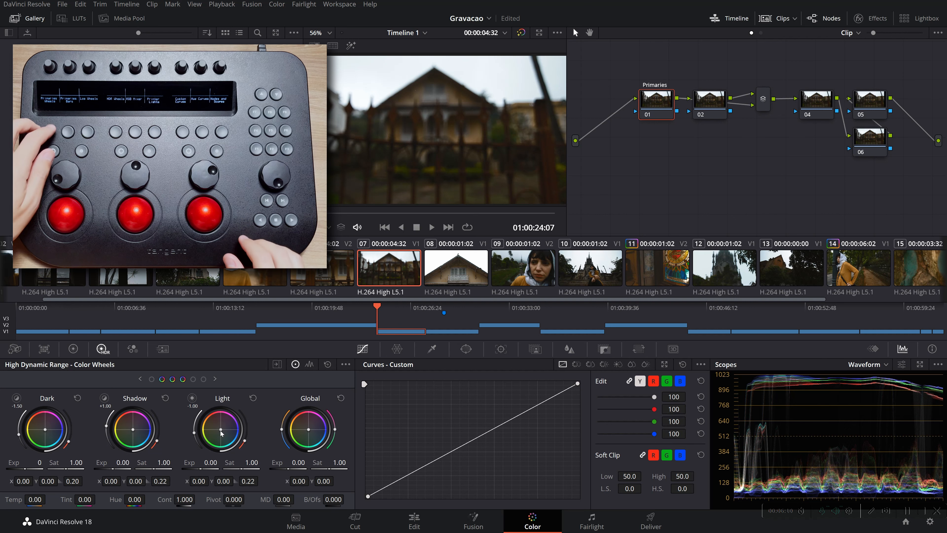
click(73, 349)
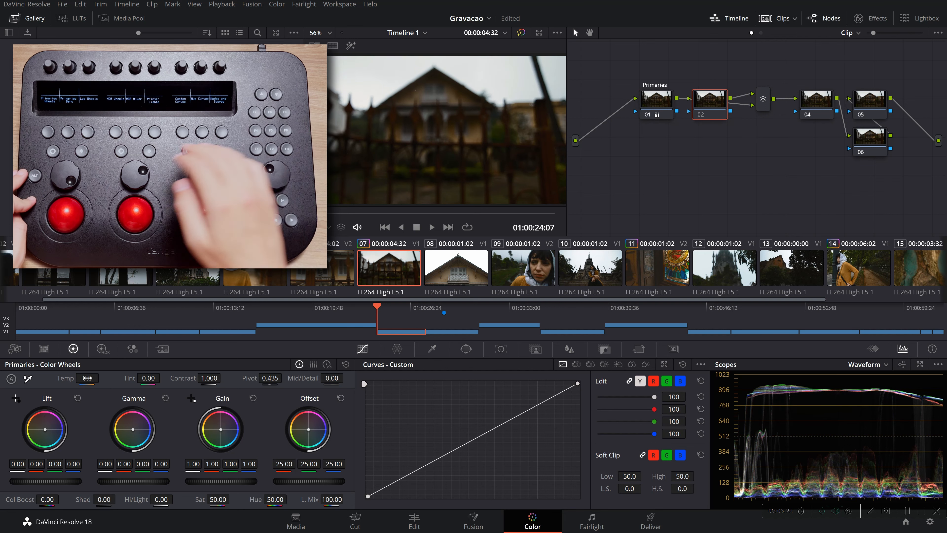
click(102, 349)
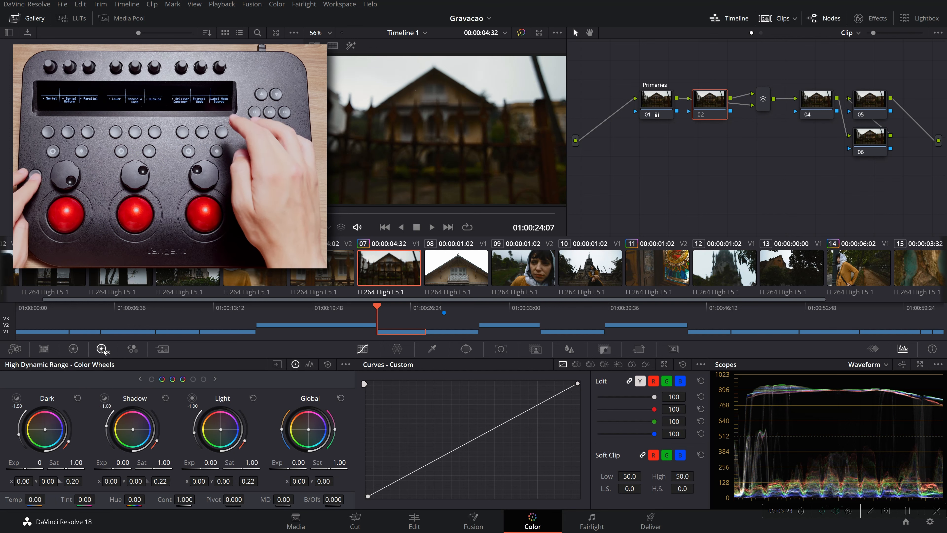